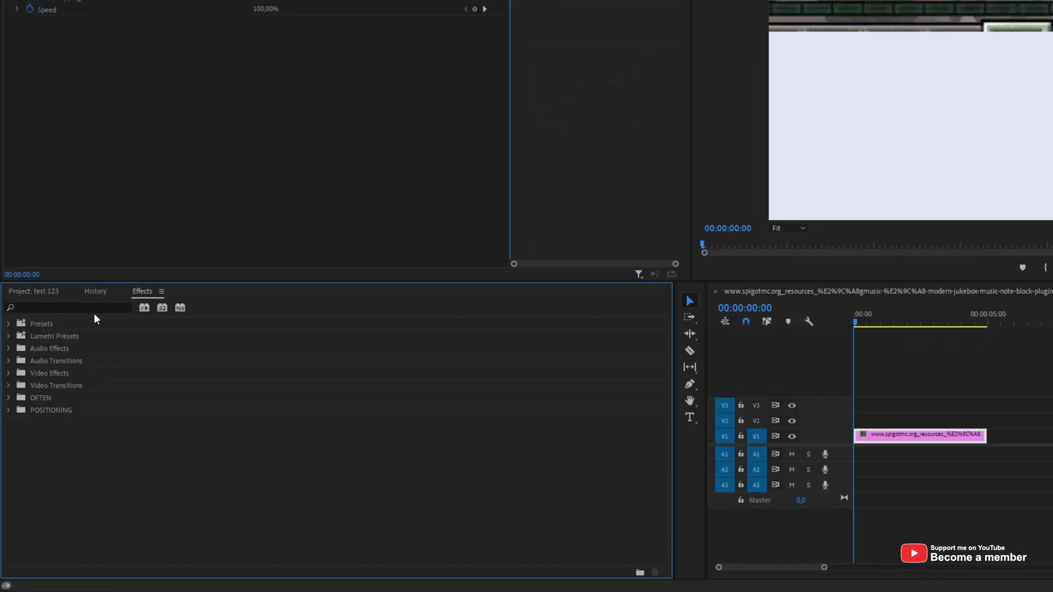
# - Search 'transf' in Effects and apply the Transform effect to the screenshot clip
pyautogui.write('transform')
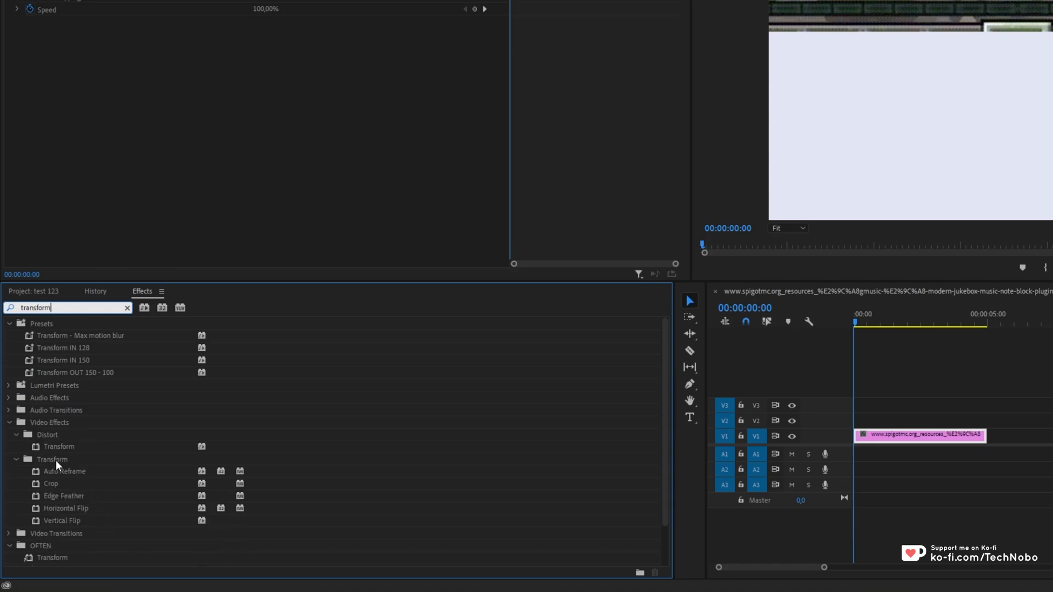
pyautogui.doubleClick(58, 447)
pyautogui.write('03')
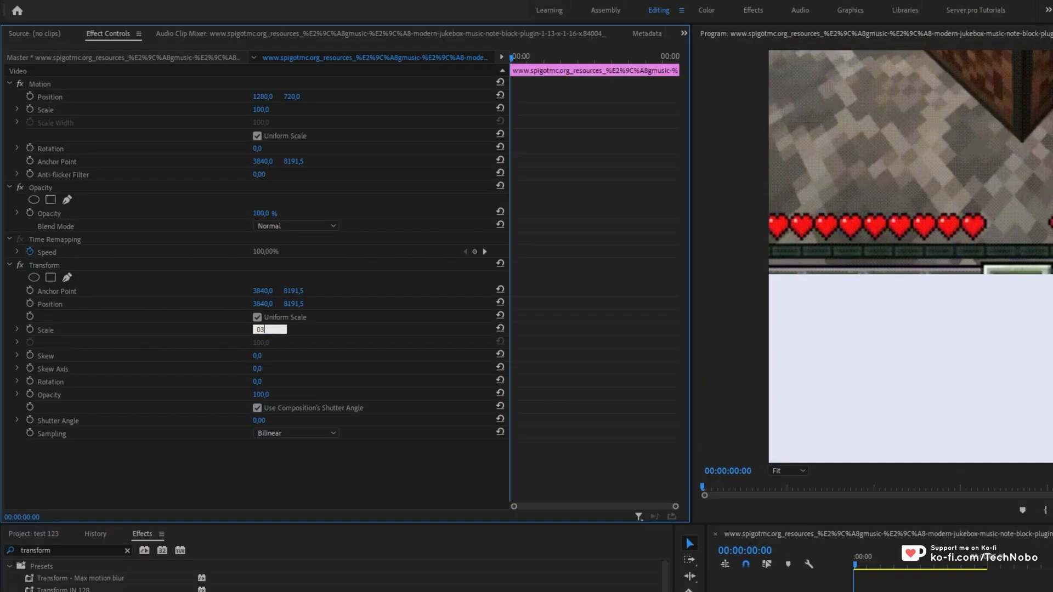
# - Confirm the Transform Scale of 40 for the screenshot
pyautogui.press('Enter')
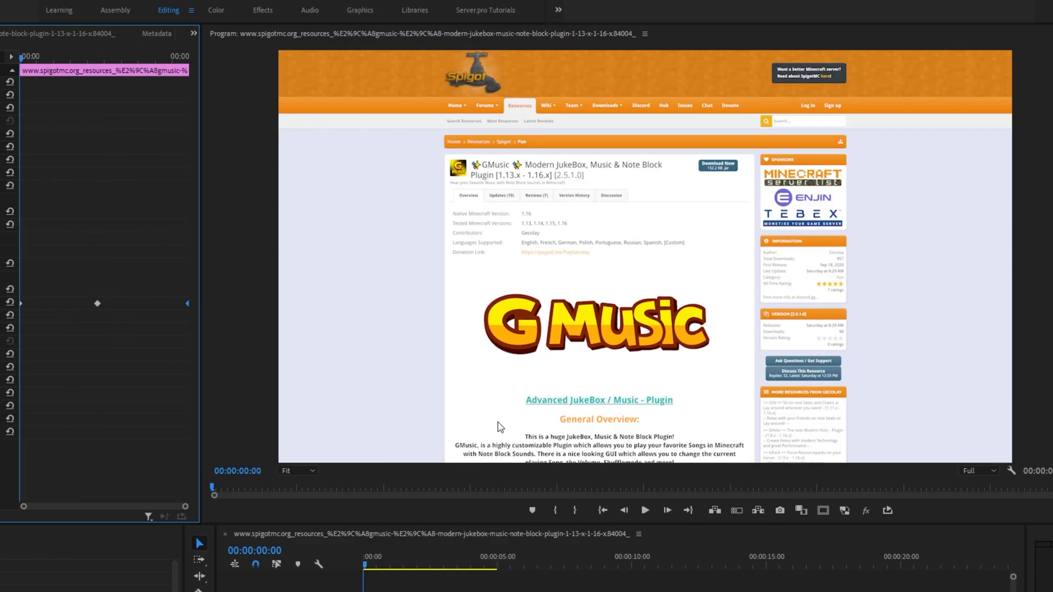
pyautogui.click(645, 510)
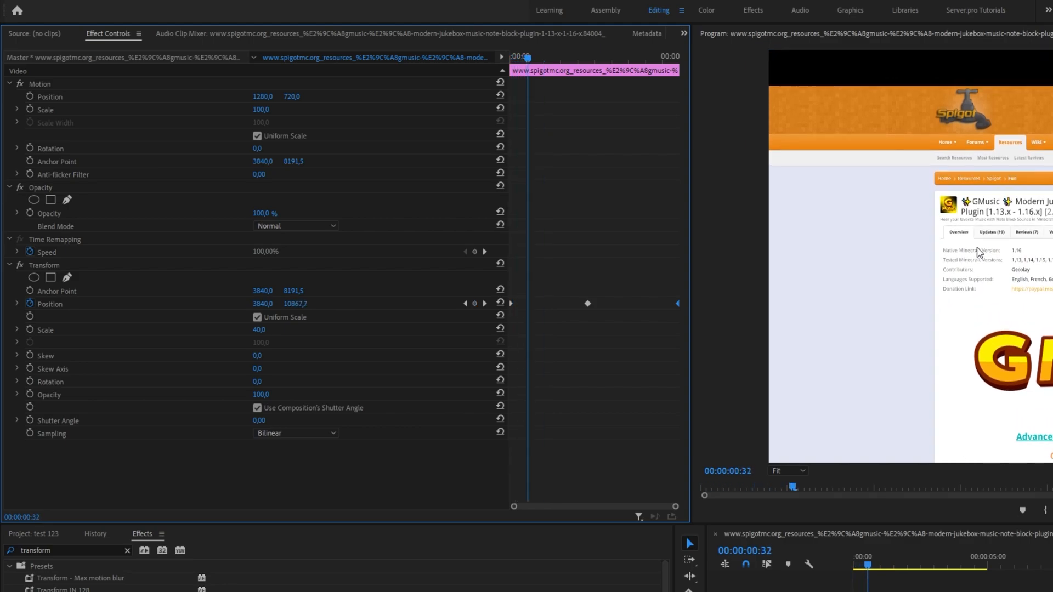
# - Drag the playhead back to the start of the clip
pyautogui.moveTo(792, 487); pyautogui.dragTo(867, 487)
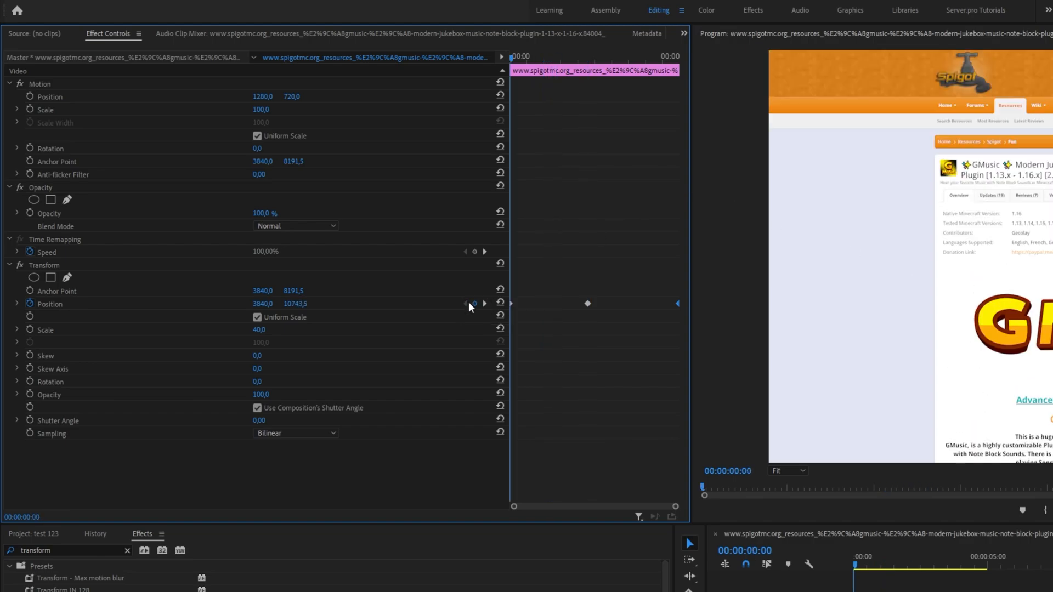
pyautogui.moveTo(604, 314)
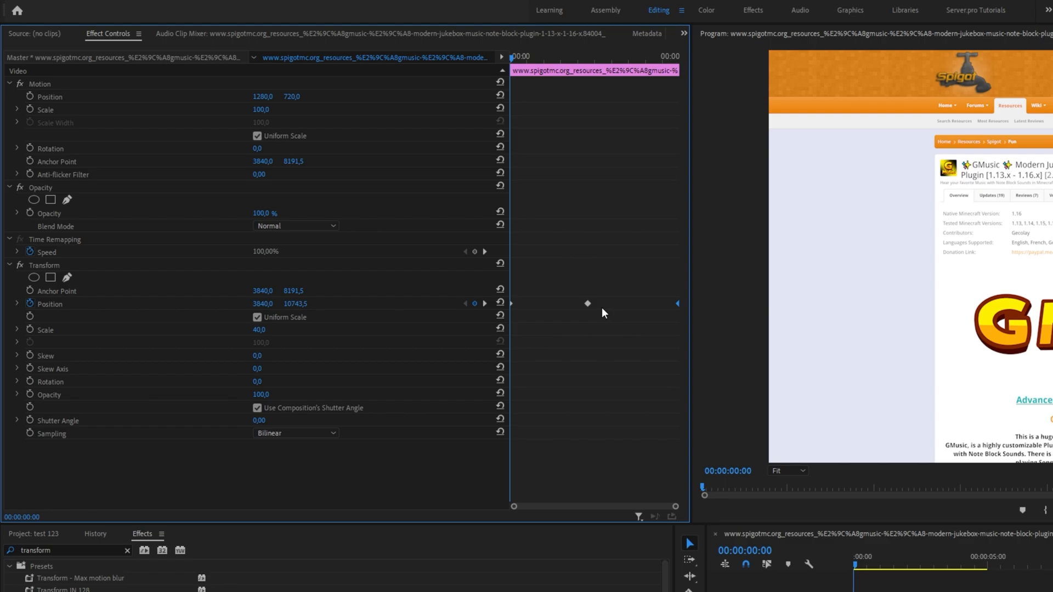
pyautogui.moveTo(637, 294)
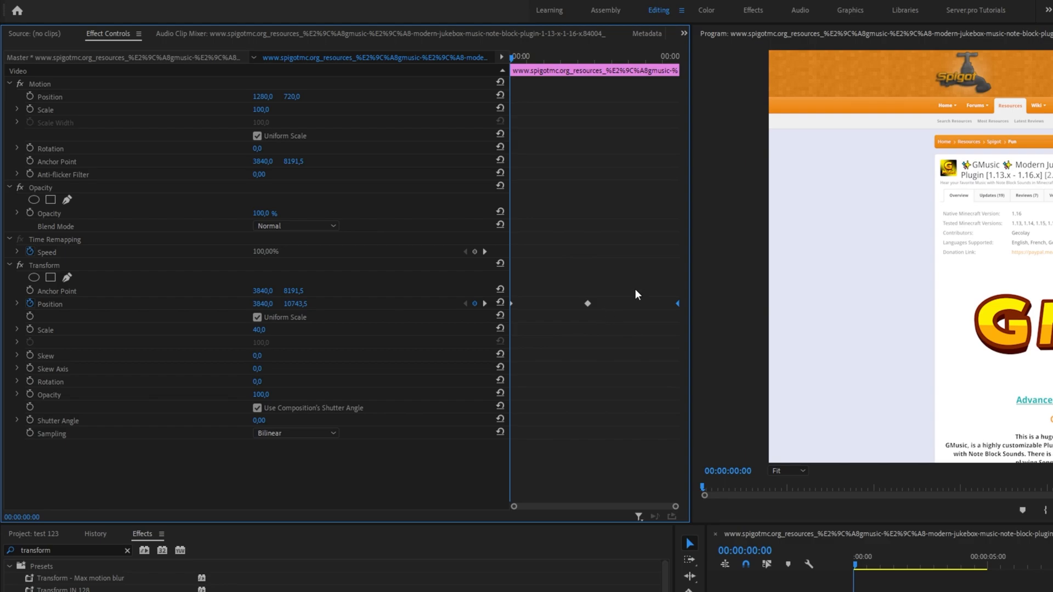
pyautogui.moveTo(646, 300)
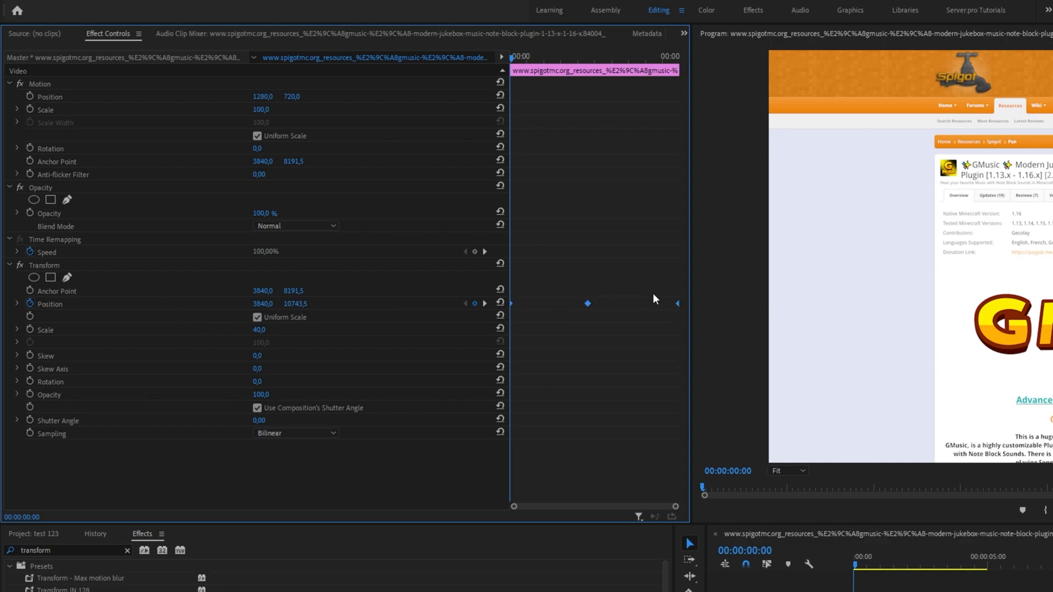
pyautogui.moveTo(686, 330)
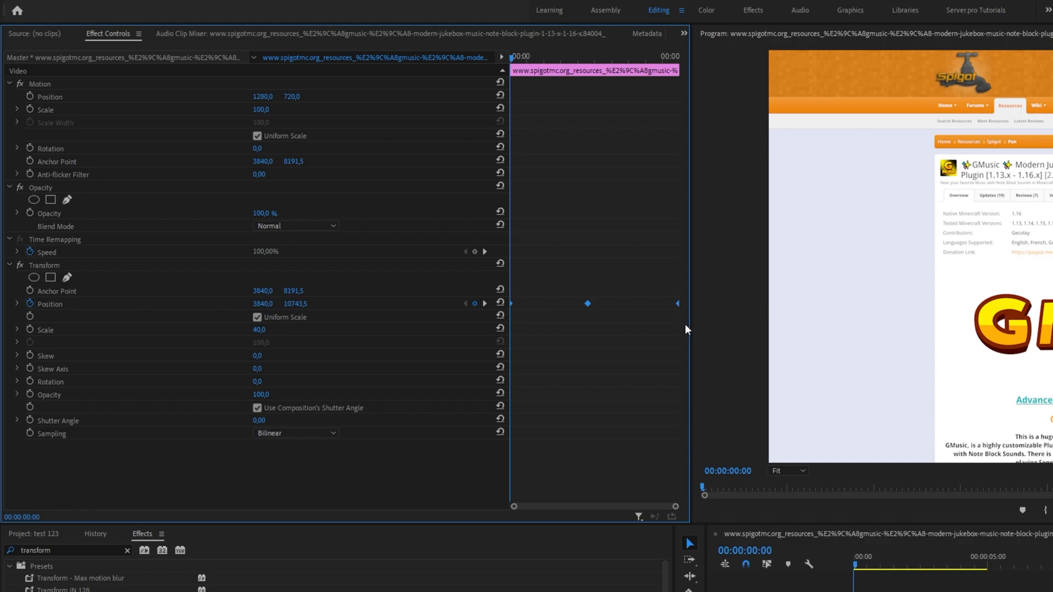
# - Open interpolation options for the selected Position keyframes
pyautogui.rightClick(587, 304)
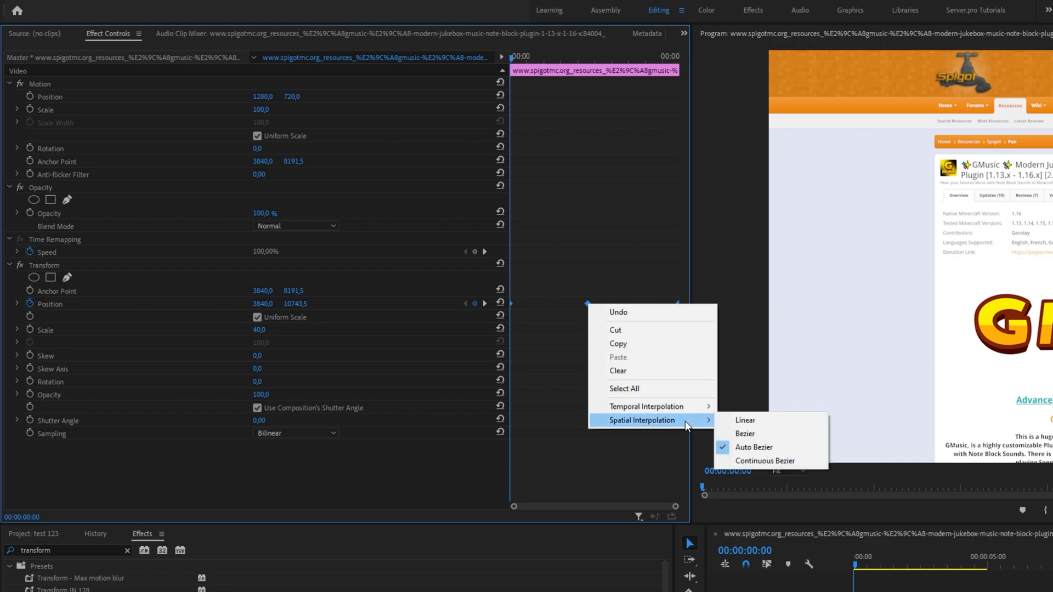
pyautogui.moveTo(760, 420)
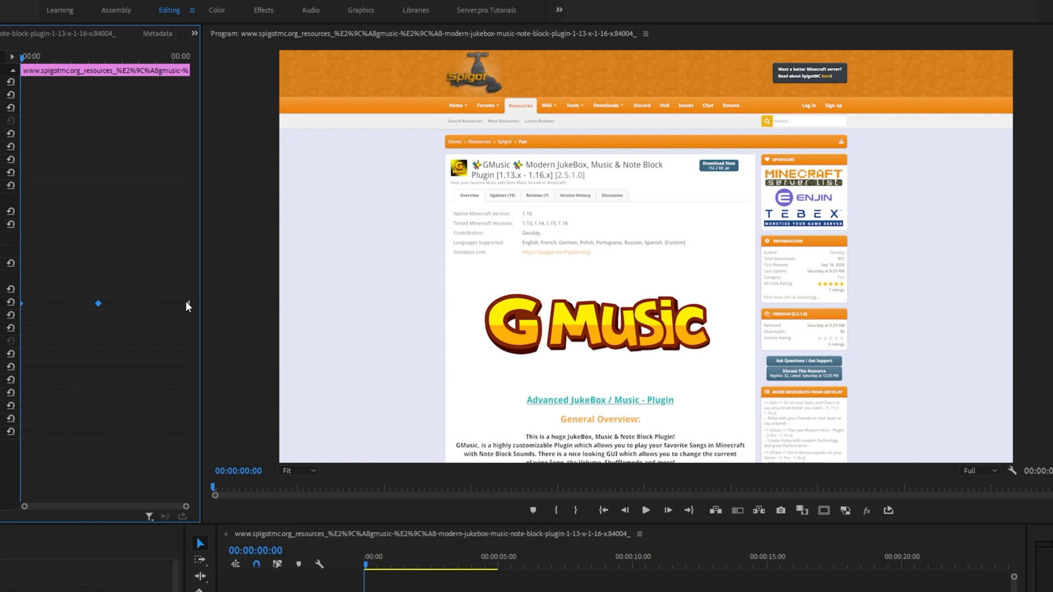
# - Set the middle Position keyframe's spatial interpolation to Linear after checking its current setting
pyautogui.rightClick(98, 303)
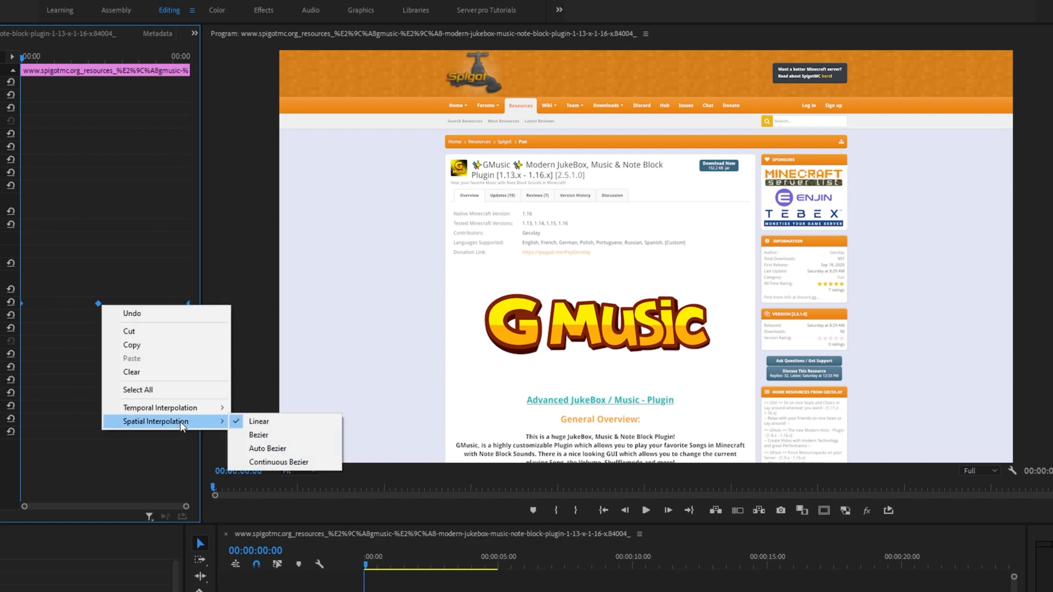
pyautogui.click(258, 422)
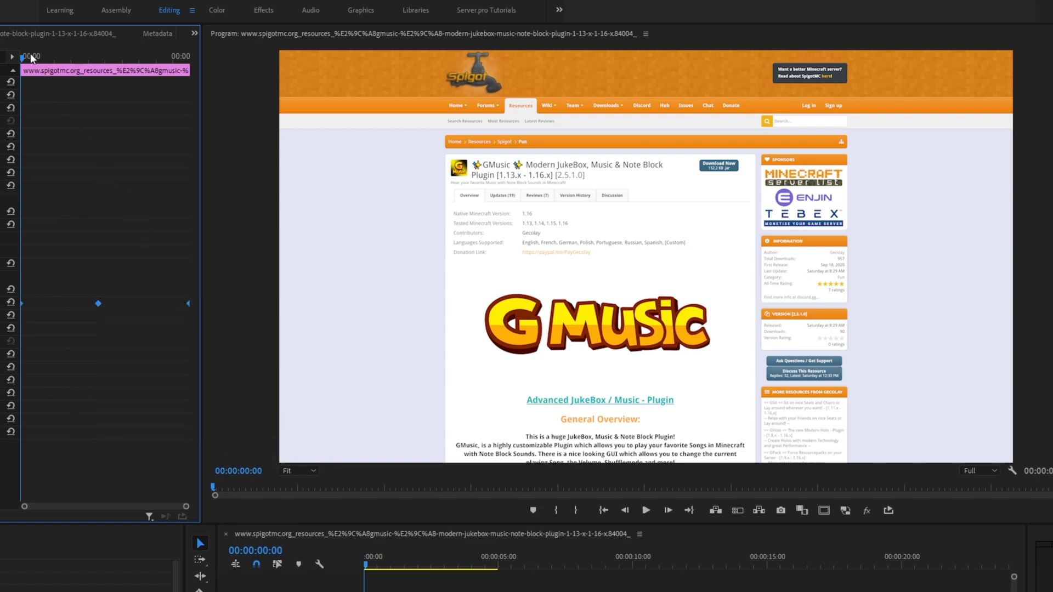
pyautogui.rightClick(98, 303)
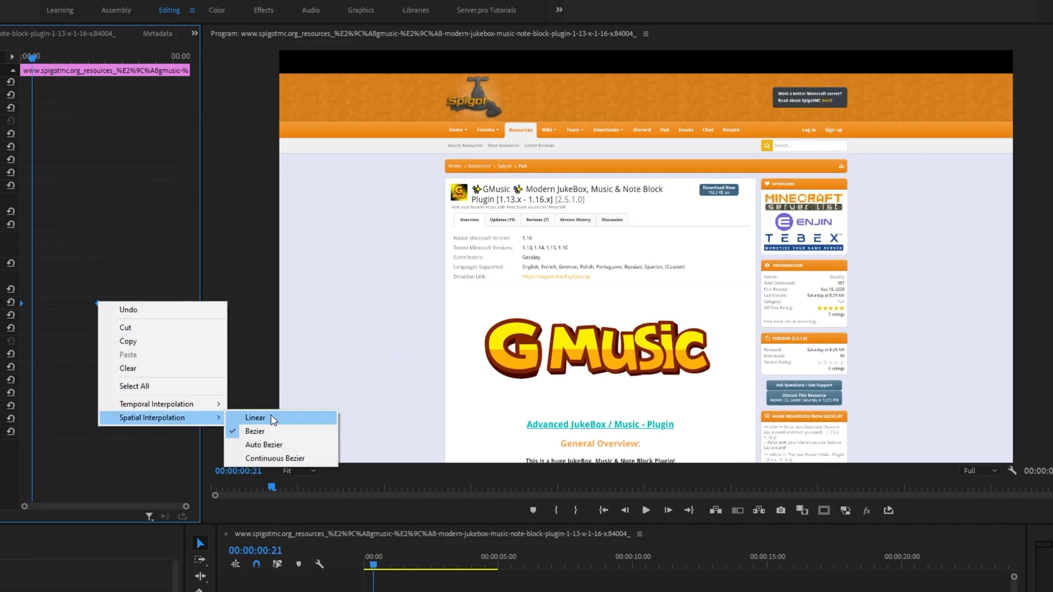
pyautogui.click(256, 418)
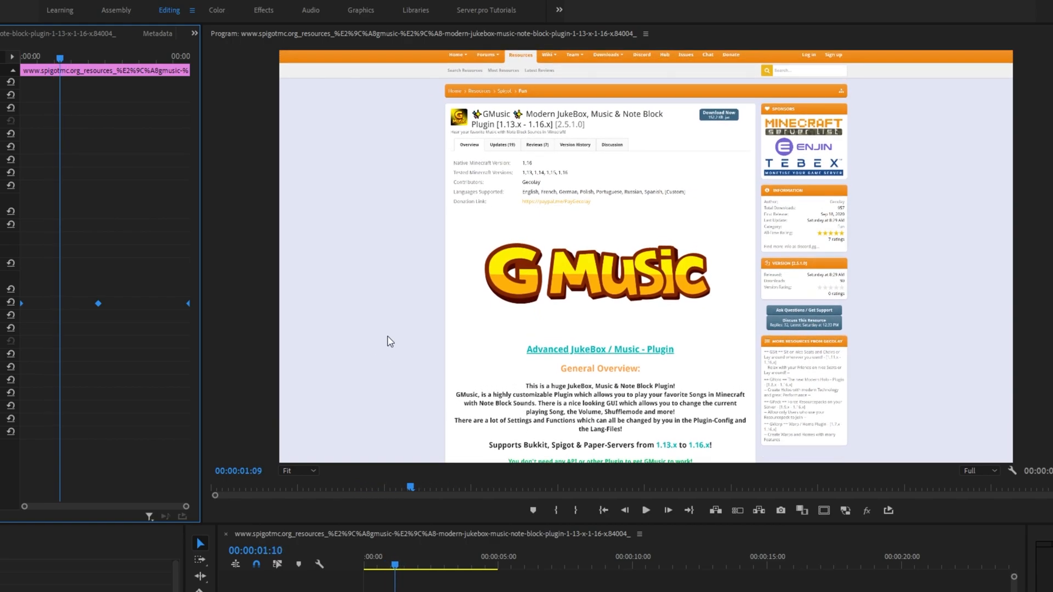
# - Open interpolation options for the middle Position keyframe
pyautogui.rightClick(97, 304)
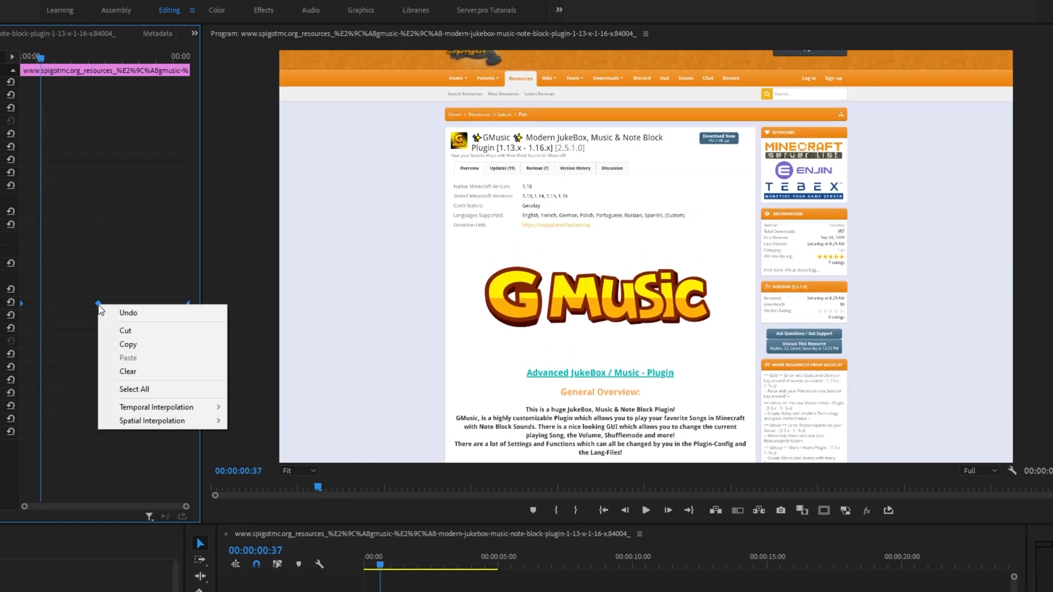
pyautogui.moveTo(156, 407)
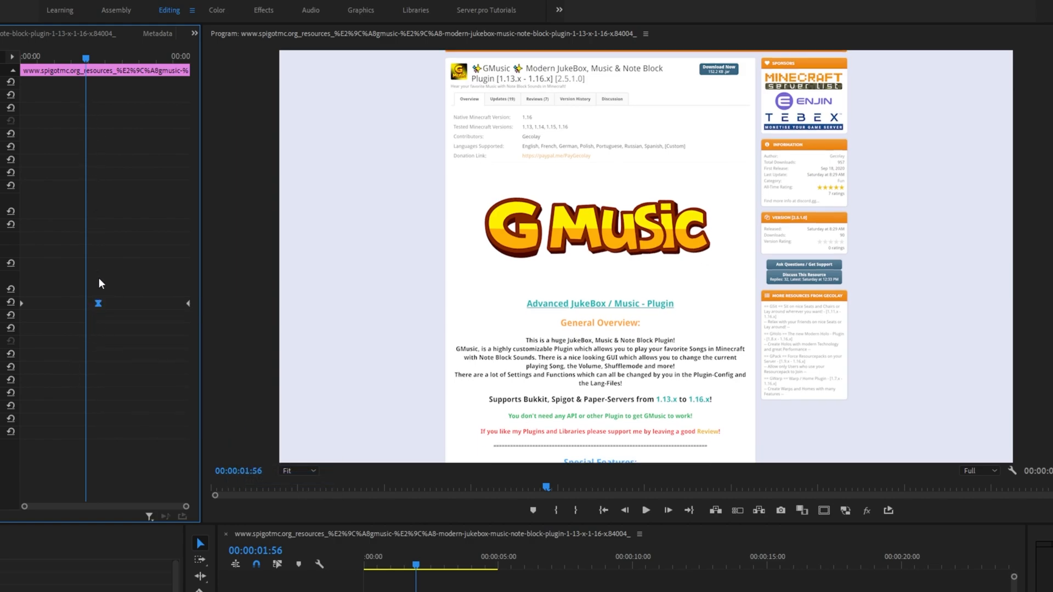
pyautogui.rightClick(97, 303)
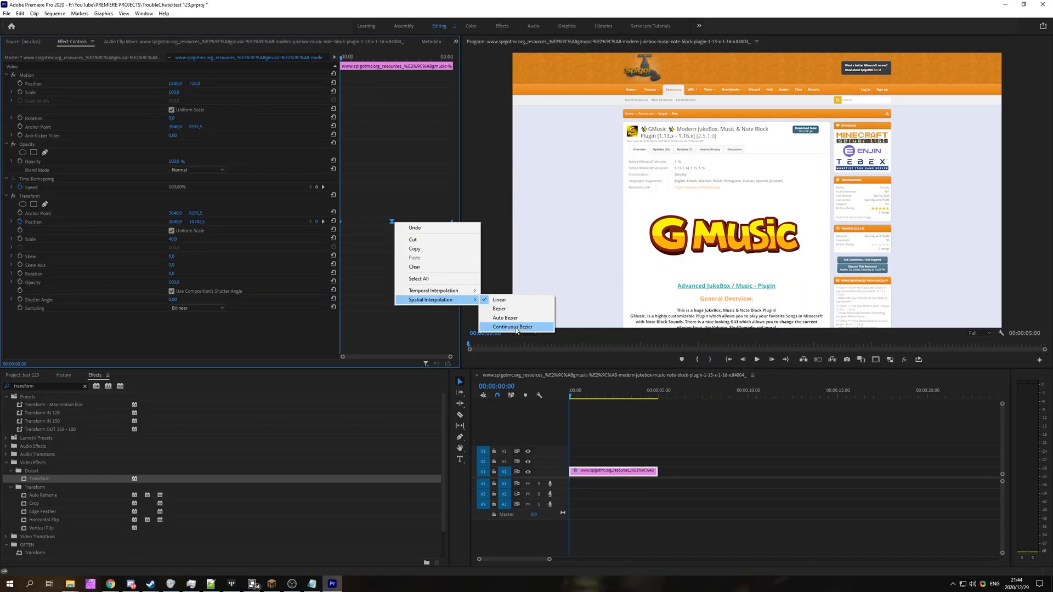
pyautogui.moveTo(524, 327)
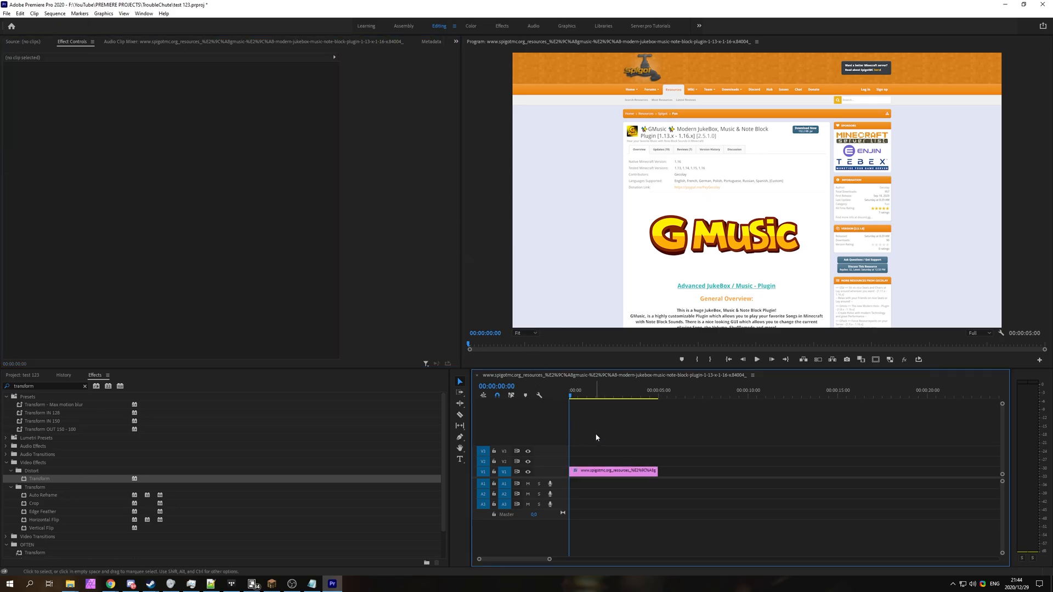
pyautogui.click(614, 471)
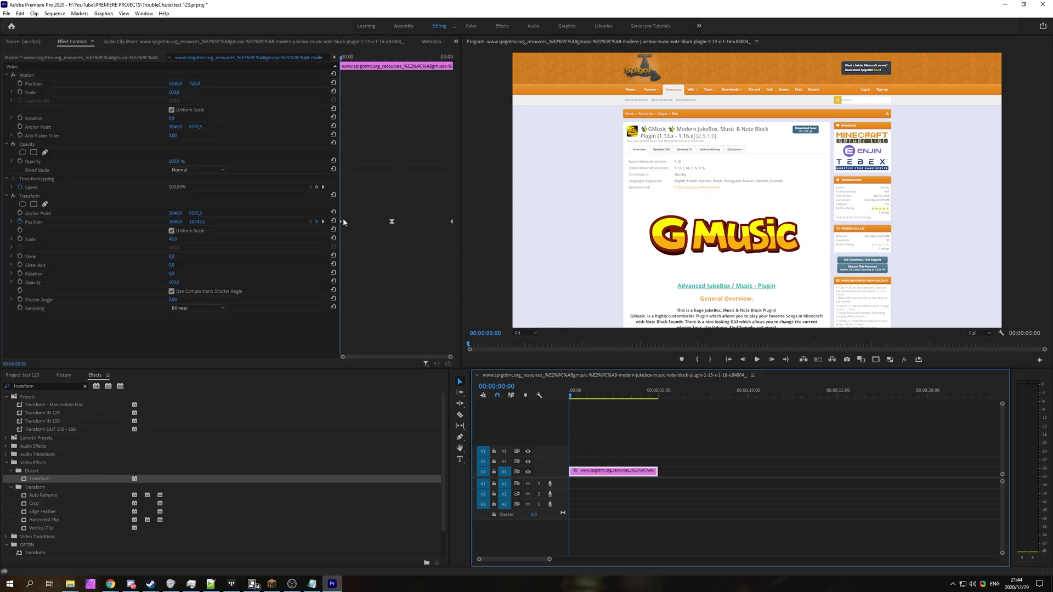